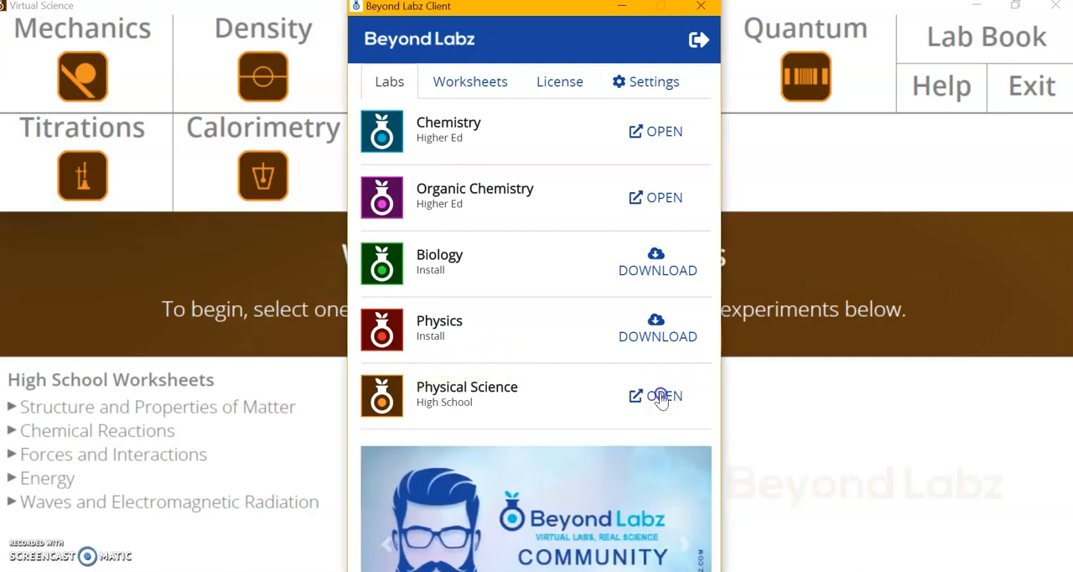
pyautogui.moveTo(657, 41)
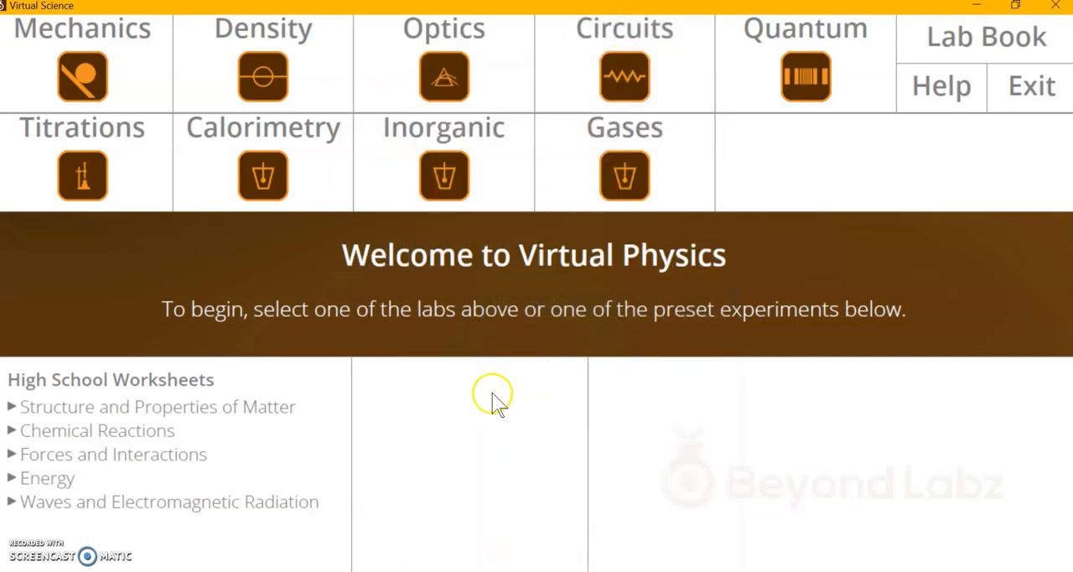
pyautogui.moveTo(549, 266)
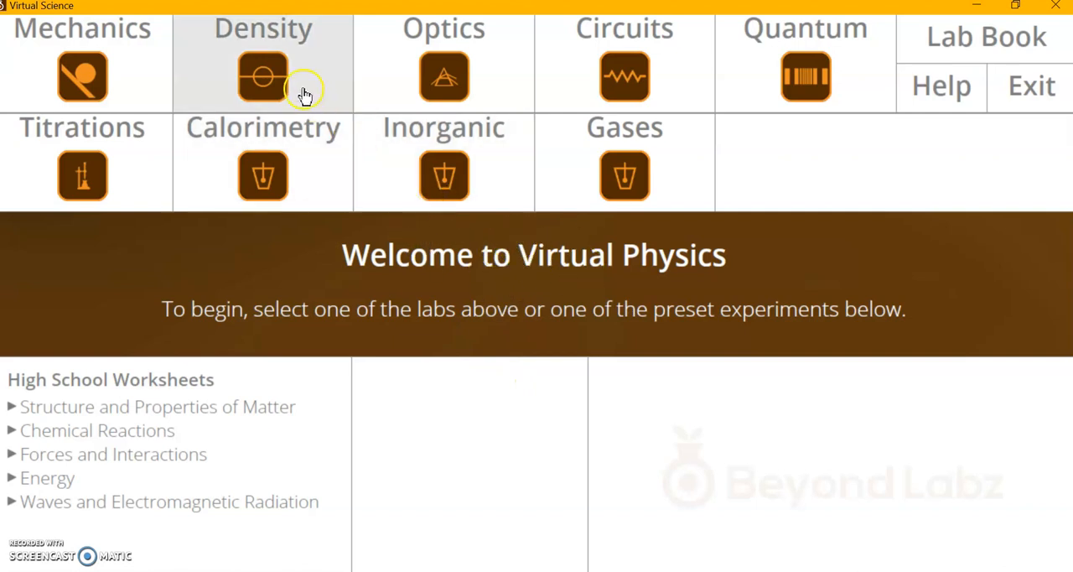
# - Enter the Density lab and choose water as the liquid filling the cylinders
pyautogui.click(262, 74)
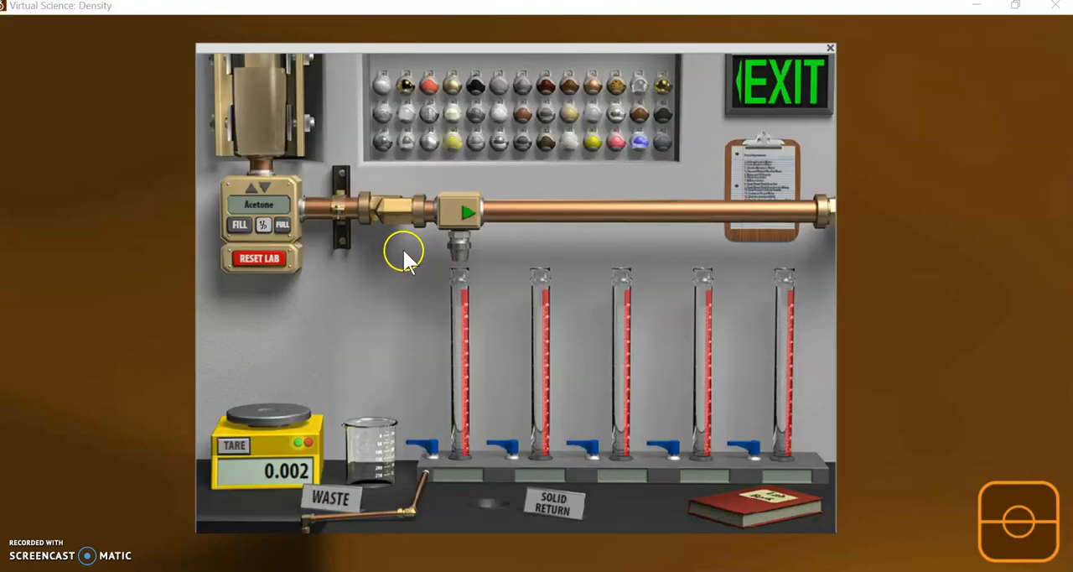
pyautogui.moveTo(415, 260)
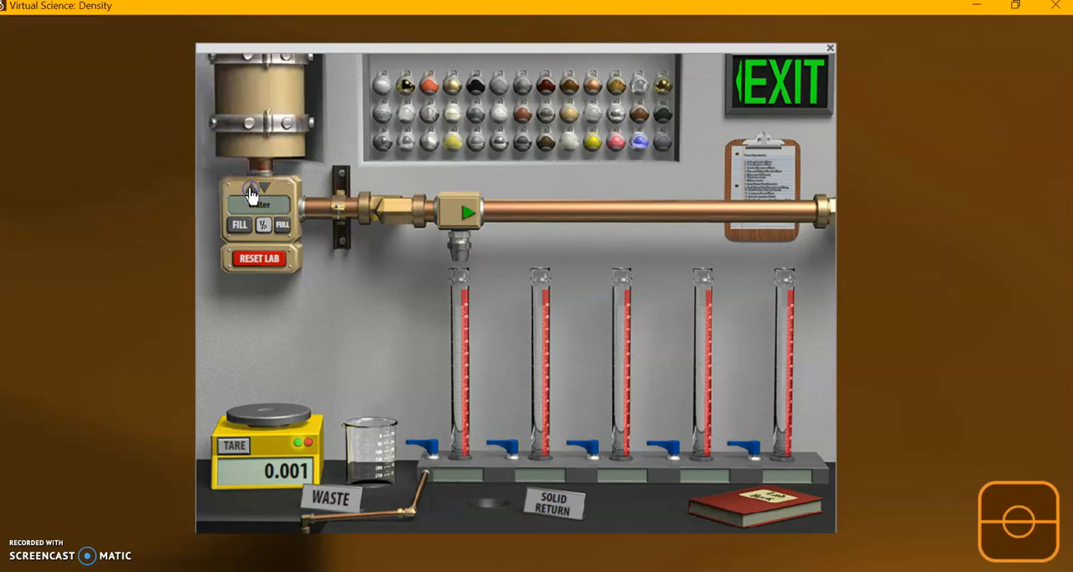
pyautogui.click(258, 204)
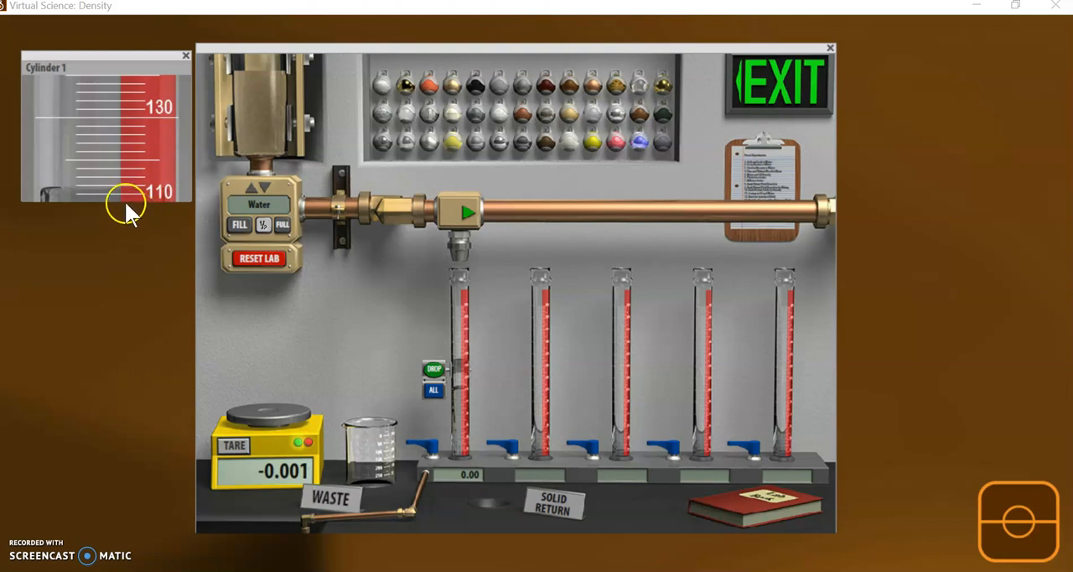
pyautogui.moveTo(127, 199)
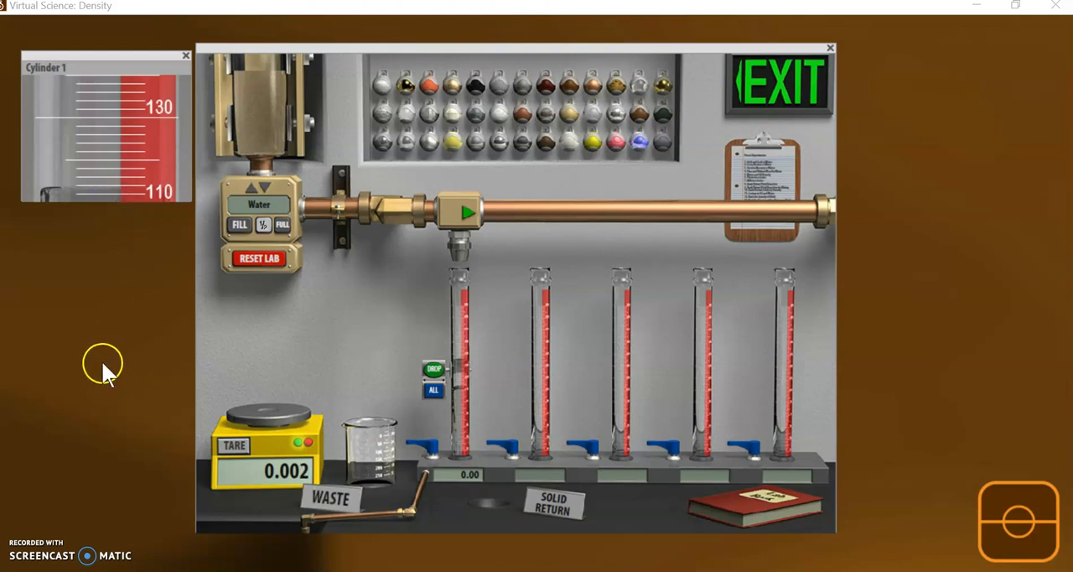
pyautogui.moveTo(114, 419)
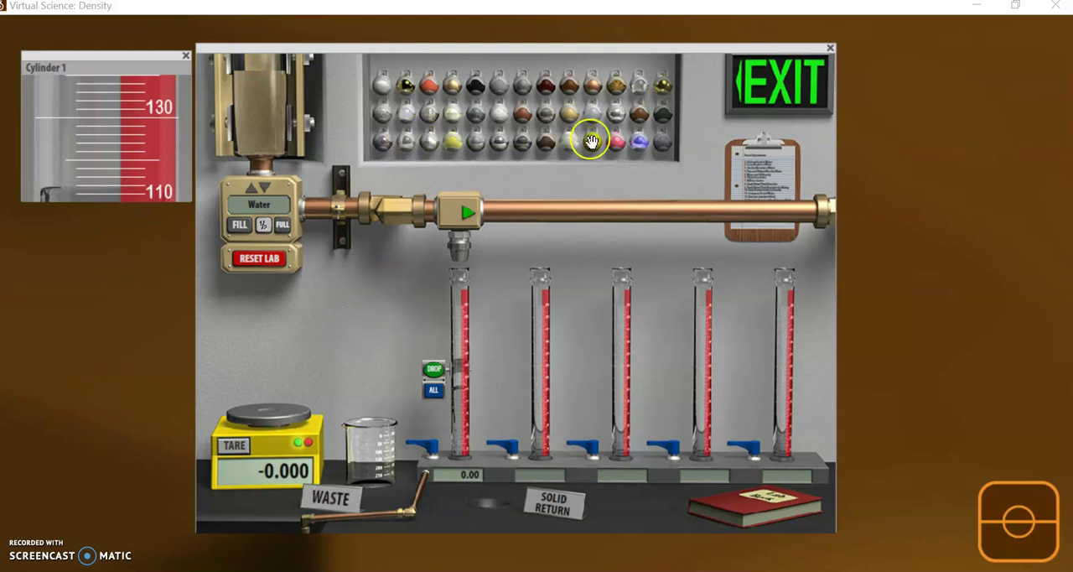
pyautogui.moveTo(555, 79)
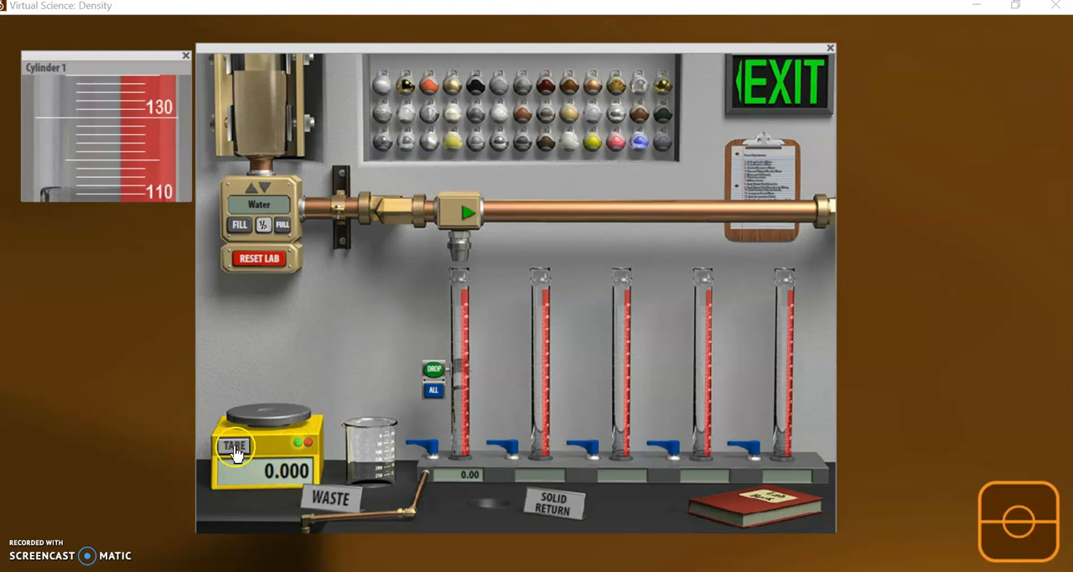
# - Zero the balance and place the aluminum sample on the pan, reading 47.521
pyautogui.click(237, 442)
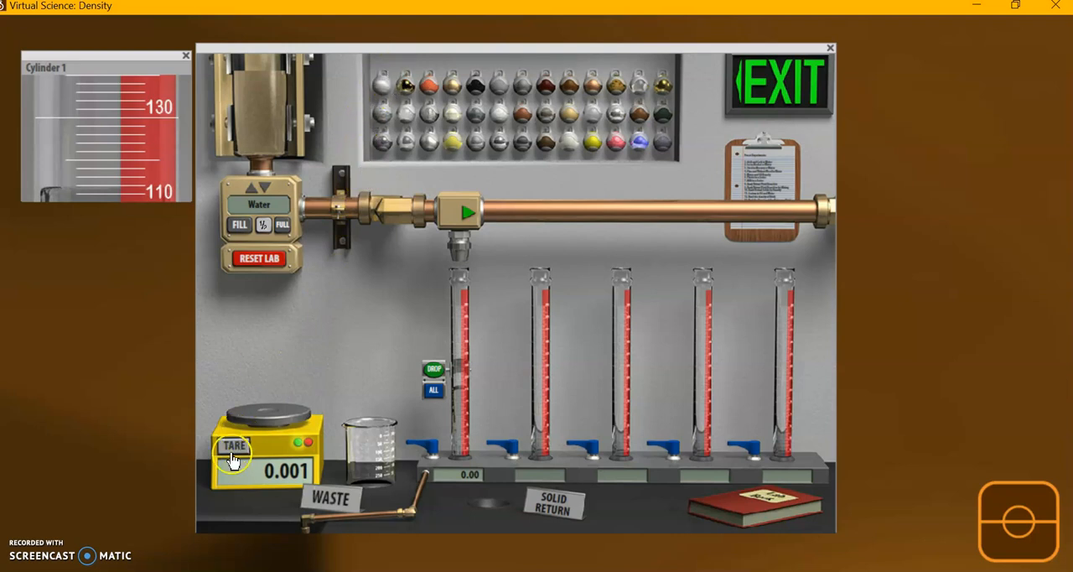
pyautogui.click(233, 446)
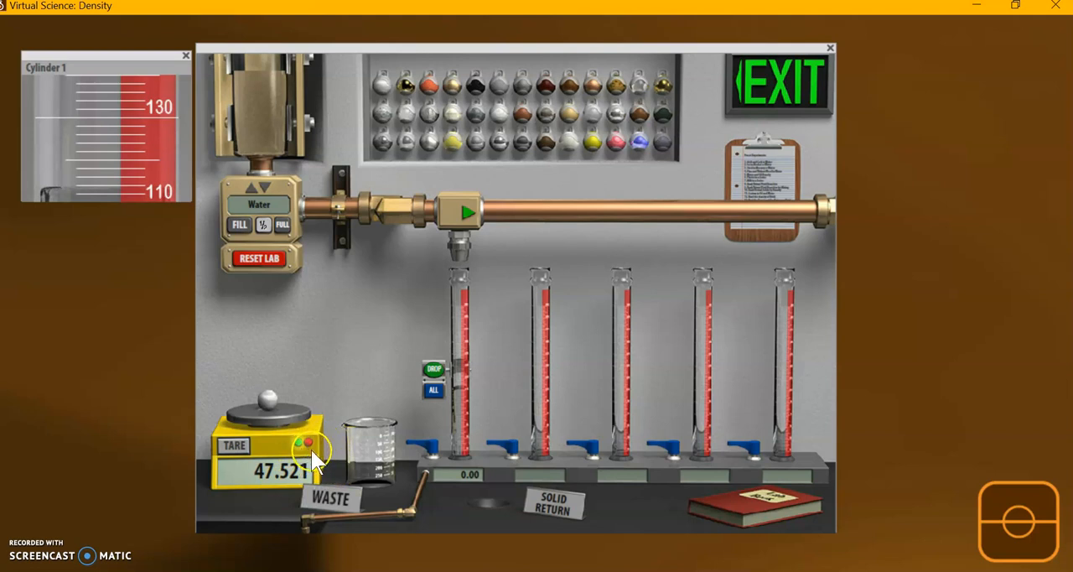
pyautogui.moveTo(299, 394)
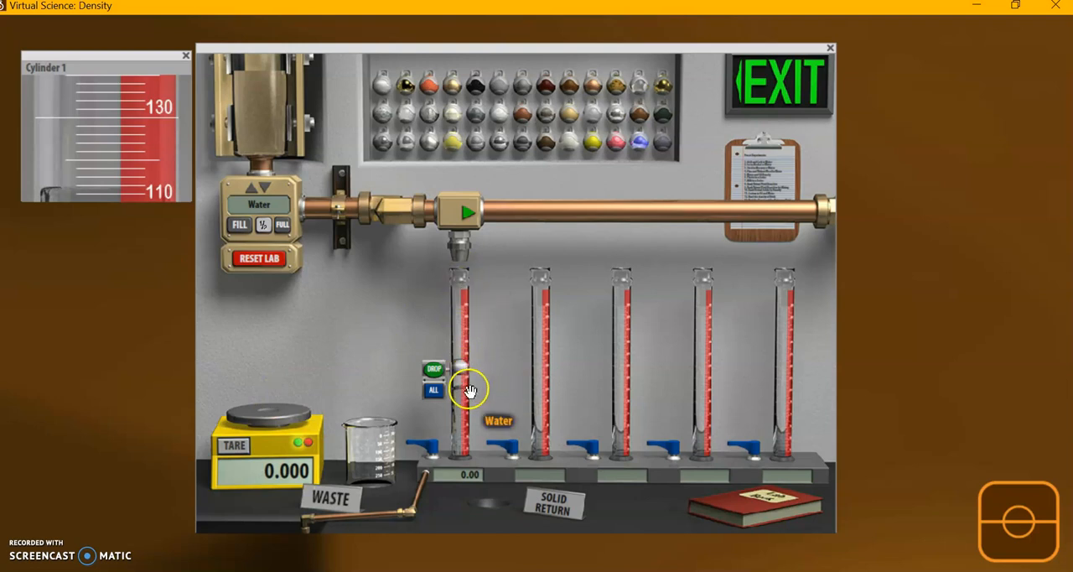
pyautogui.moveTo(459, 399)
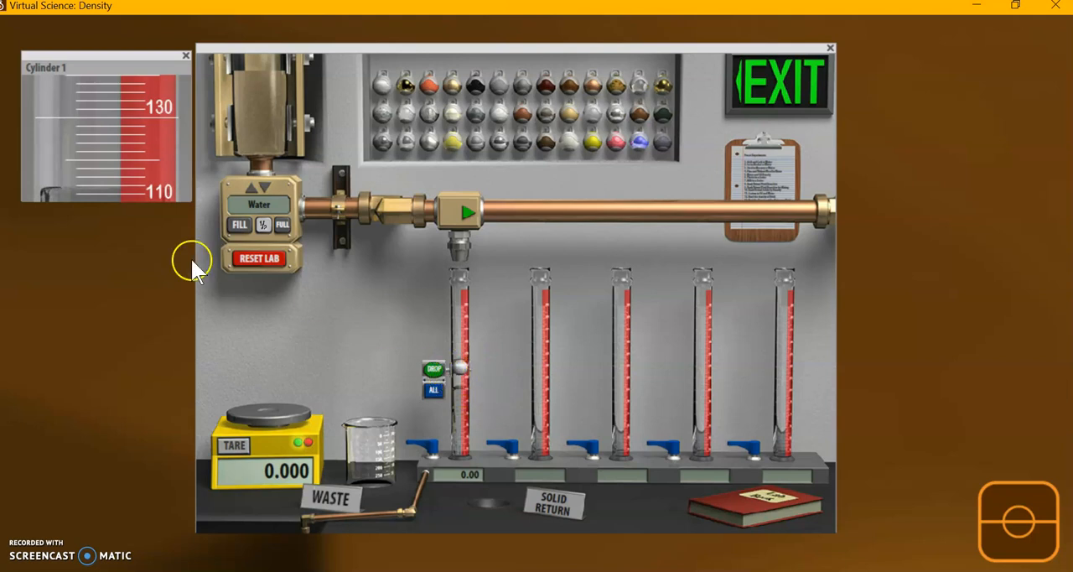
# - Drop the aluminum sample from the balance into water-filled cylinder 1 and let it sink
pyautogui.click(432, 369)
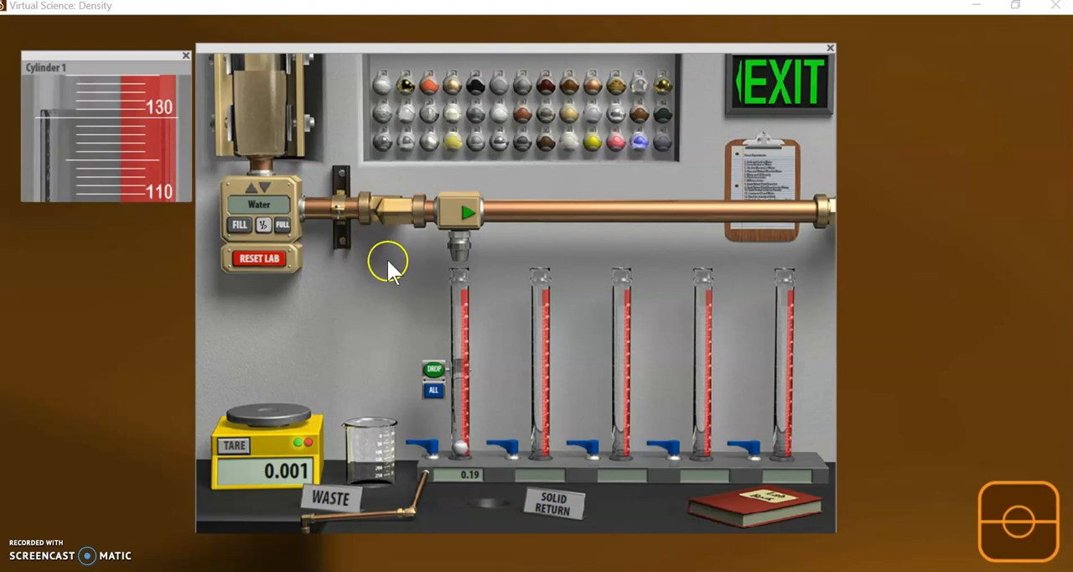
pyautogui.moveTo(399, 276)
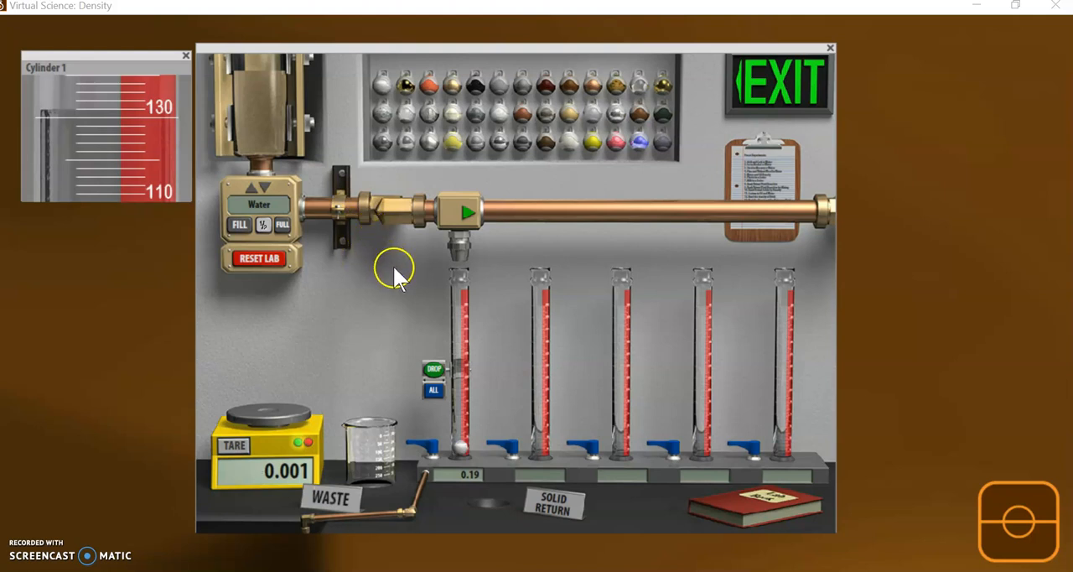
pyautogui.moveTo(389, 285)
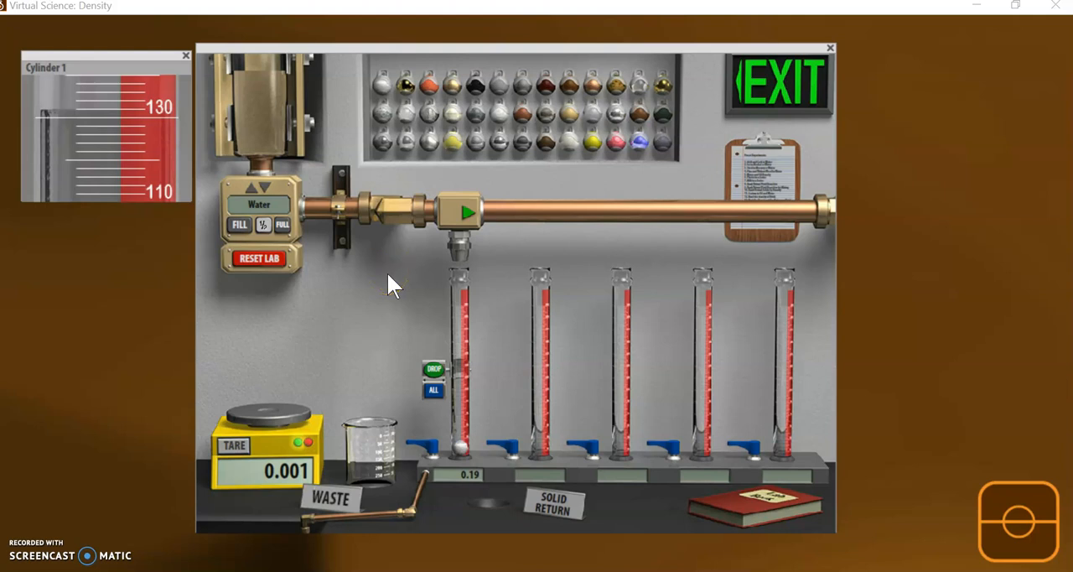